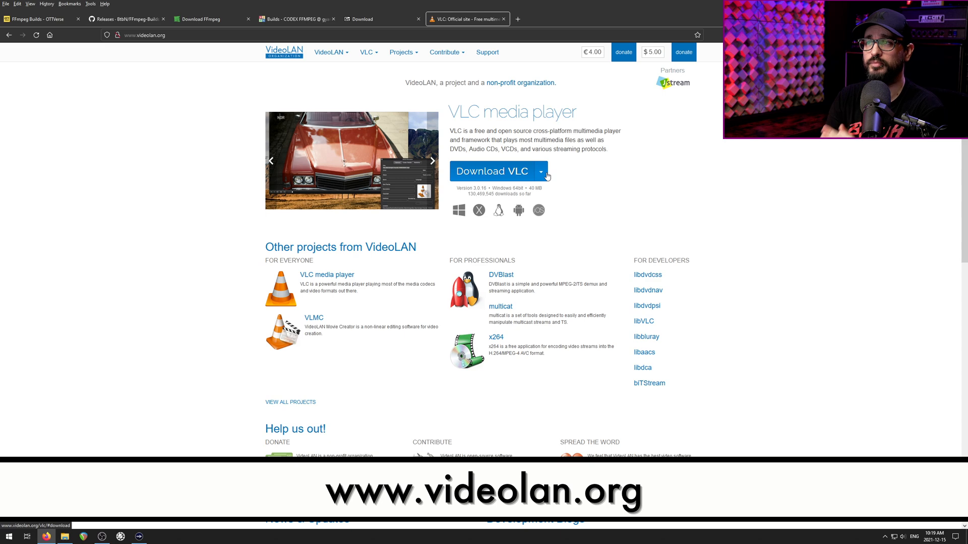
- Choose the Windows 64-bit build from the Download VLC platform list on videolan.org
click(540, 171)
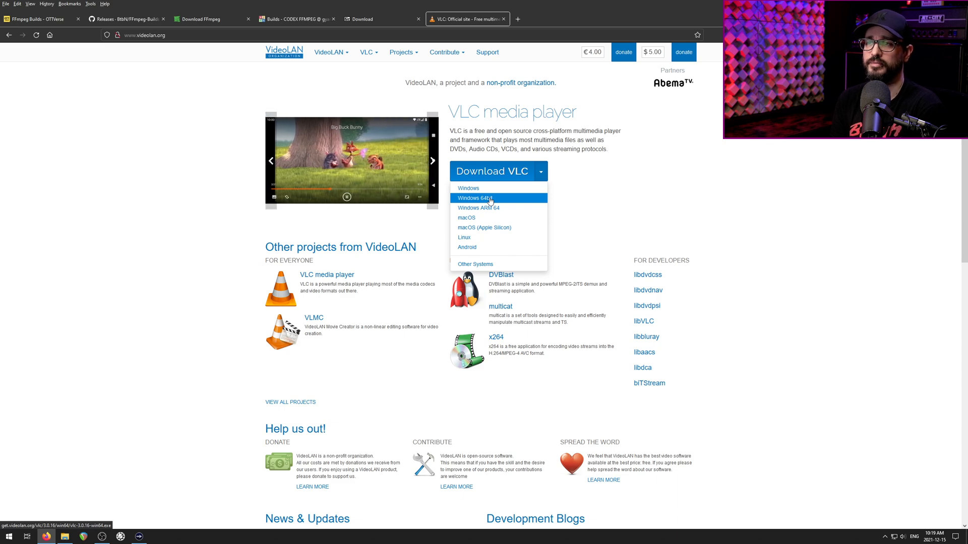
click(370, 18)
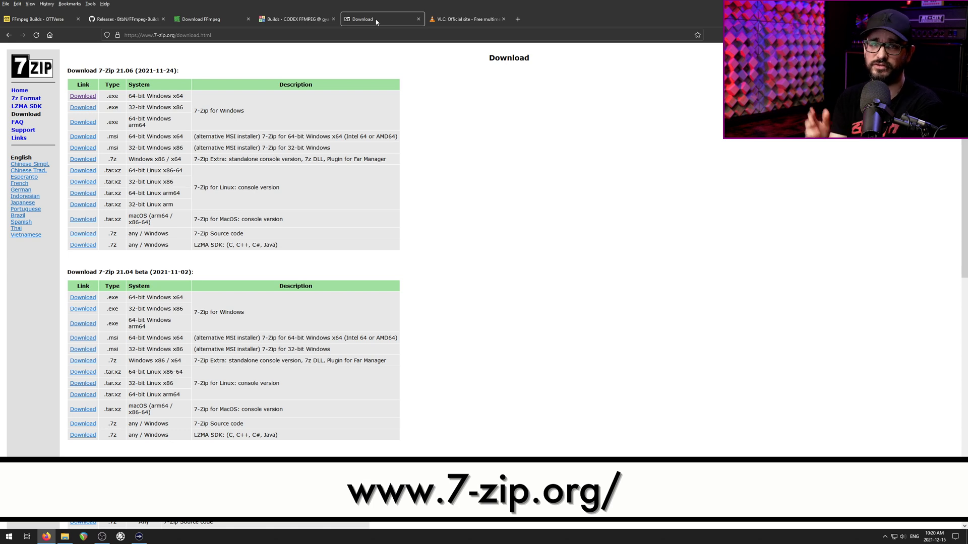
- Download the 64-bit Windows x64 .exe of 7-Zip from 7-zip.org
scroll(down, 3)
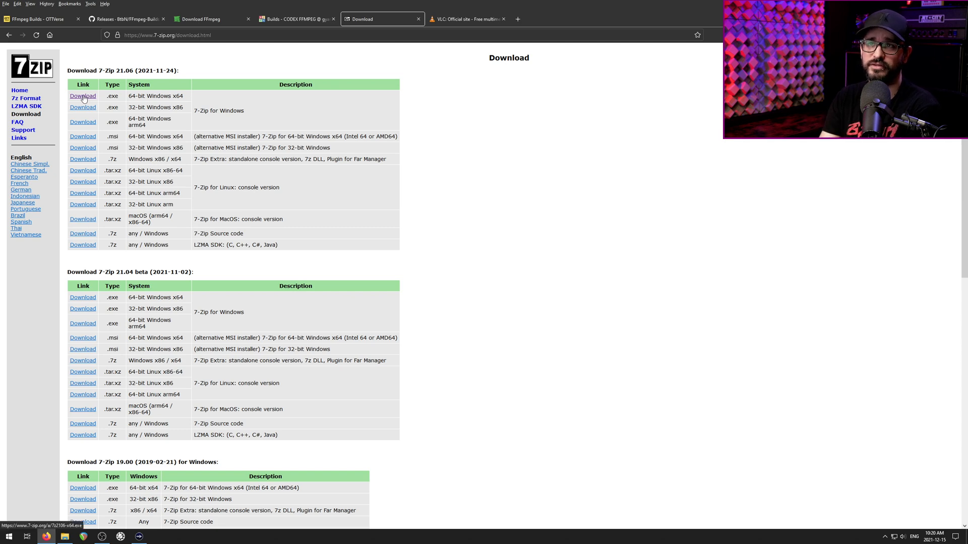
click(297, 18)
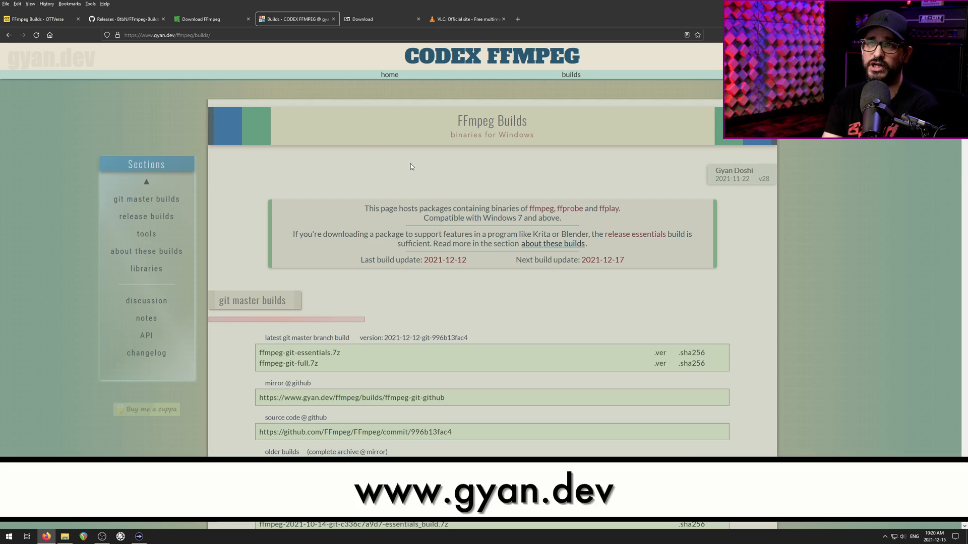
- Download ffmpeg-release-full-shared.7z from the gyan.dev release builds section
click(203, 18)
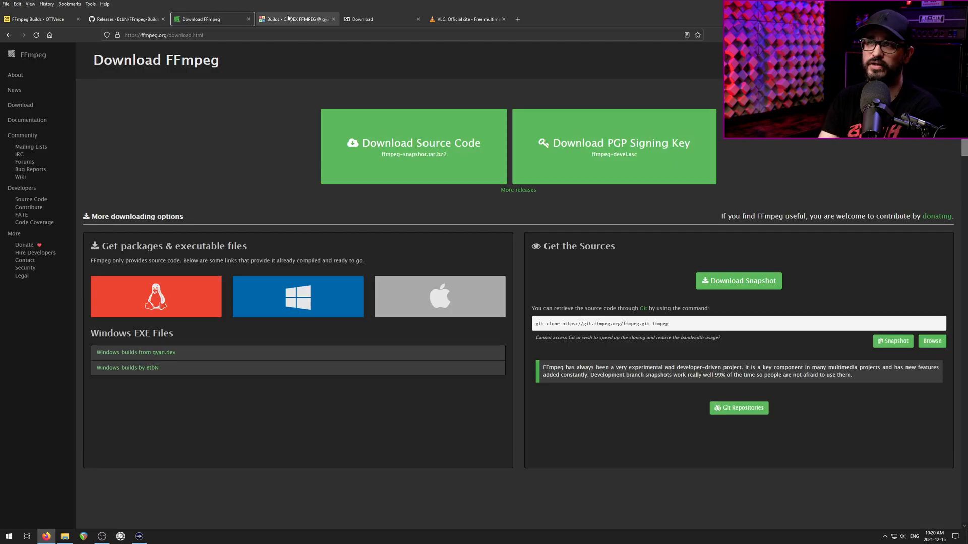
click(297, 18)
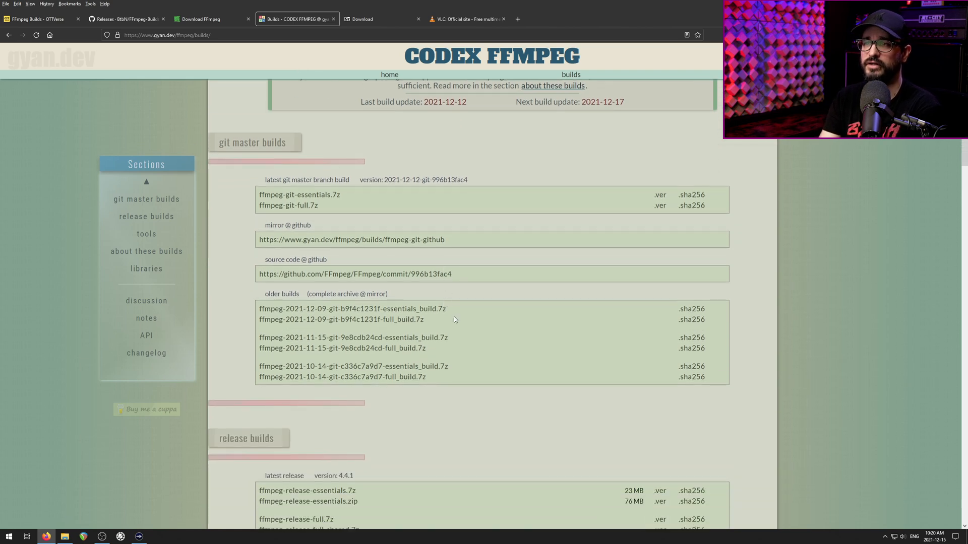
scroll(down, 3)
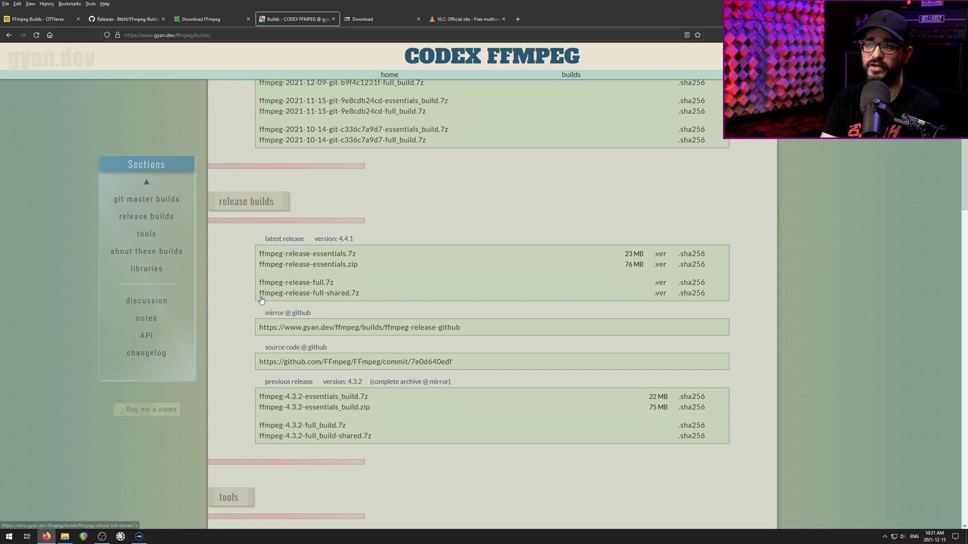
mouse_move(378, 301)
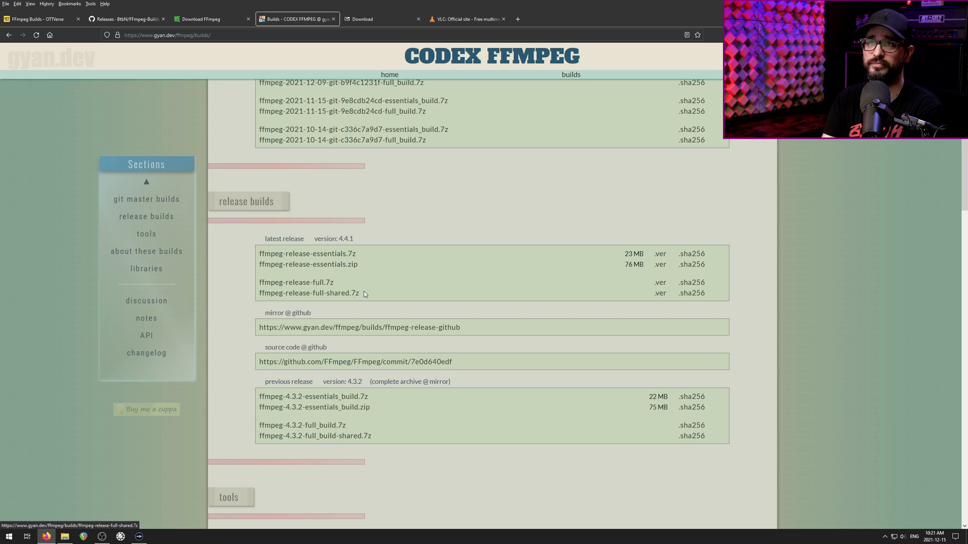
click(203, 18)
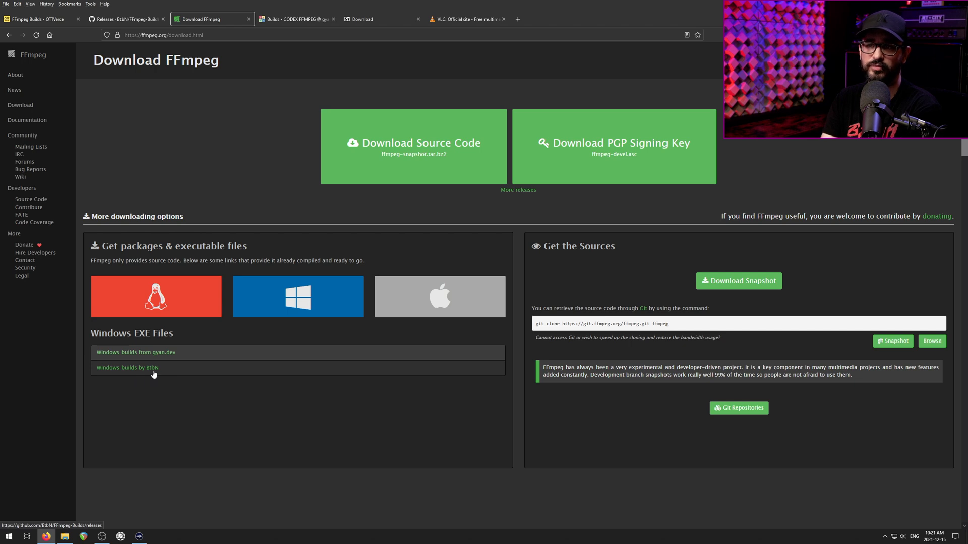
- Look over the BtbN releases and OTTVerse FFmpeg builds pages, then return to the VideoLAN site
click(155, 296)
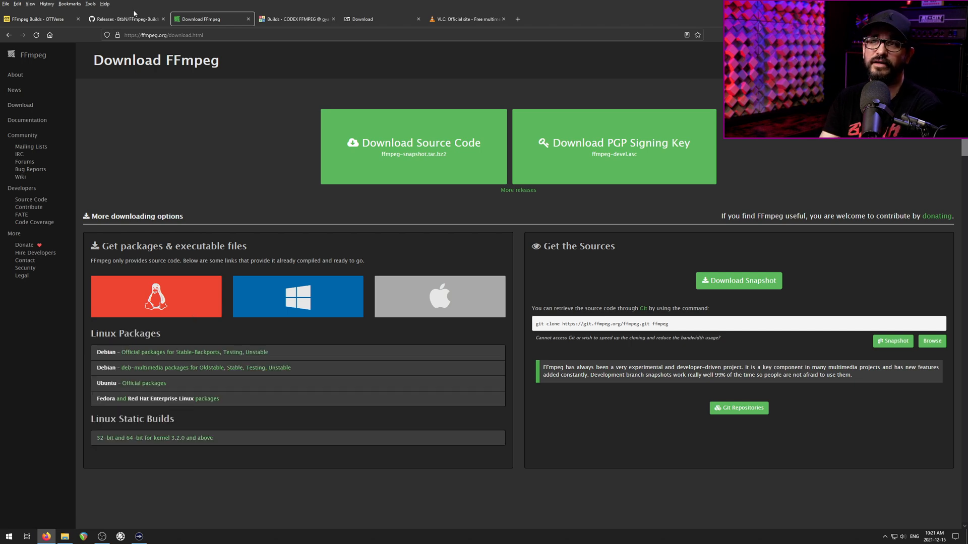
click(123, 18)
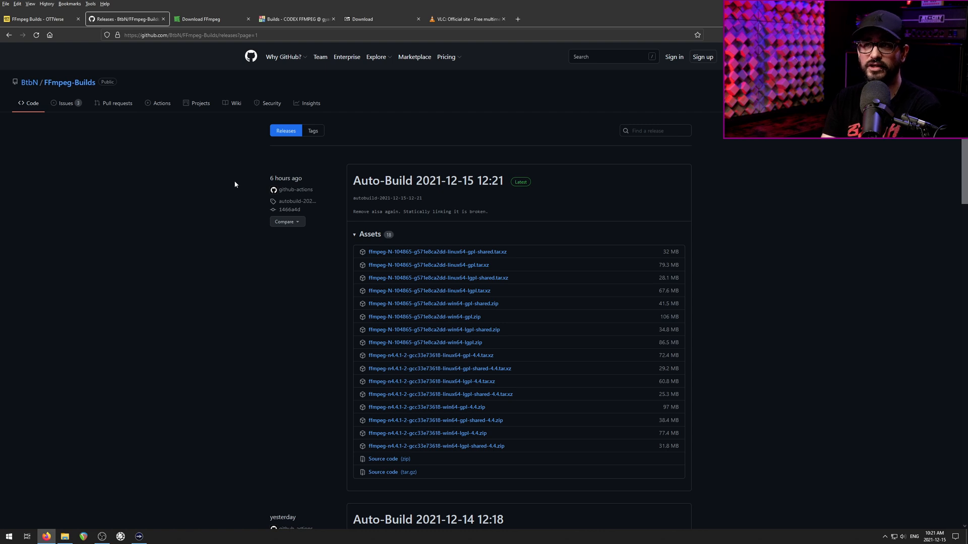
mouse_move(270, 226)
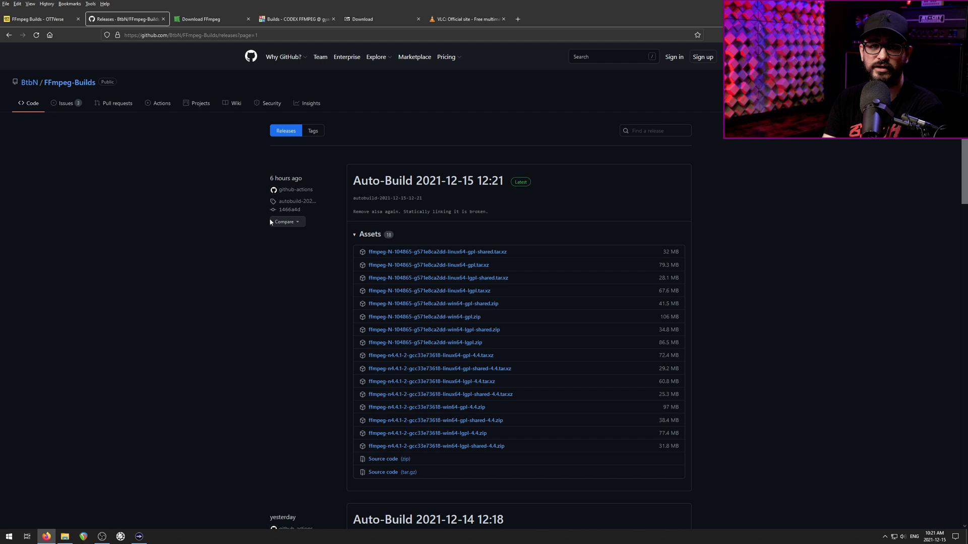
click(41, 19)
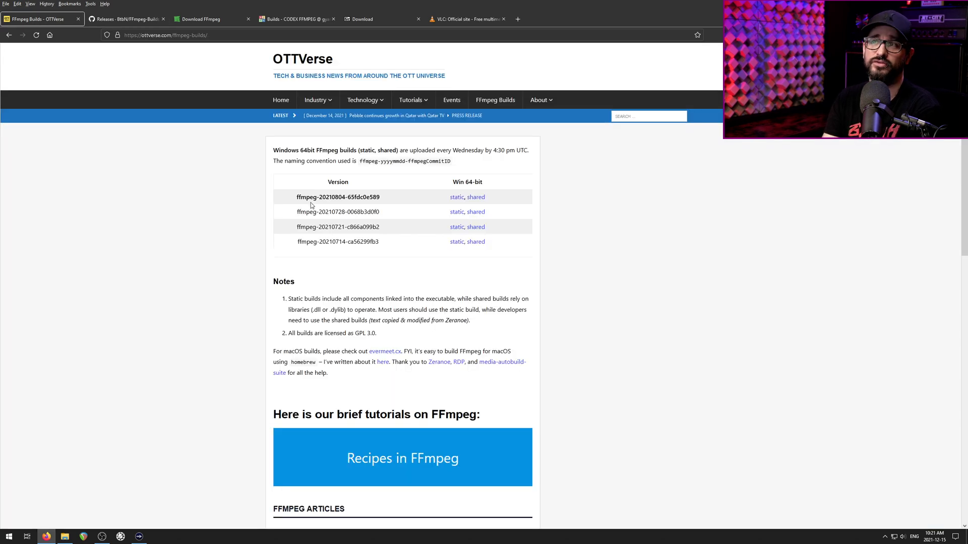
mouse_move(448, 221)
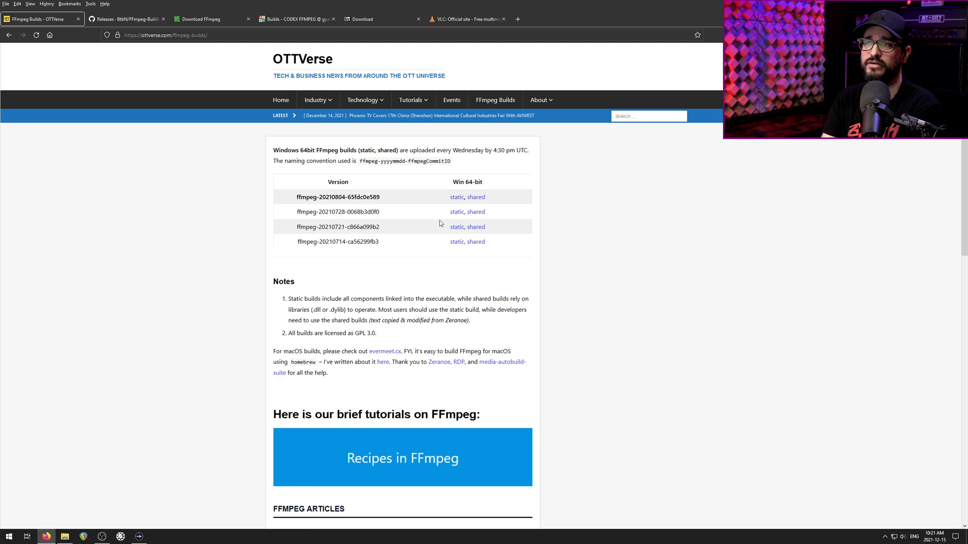
mouse_move(418, 185)
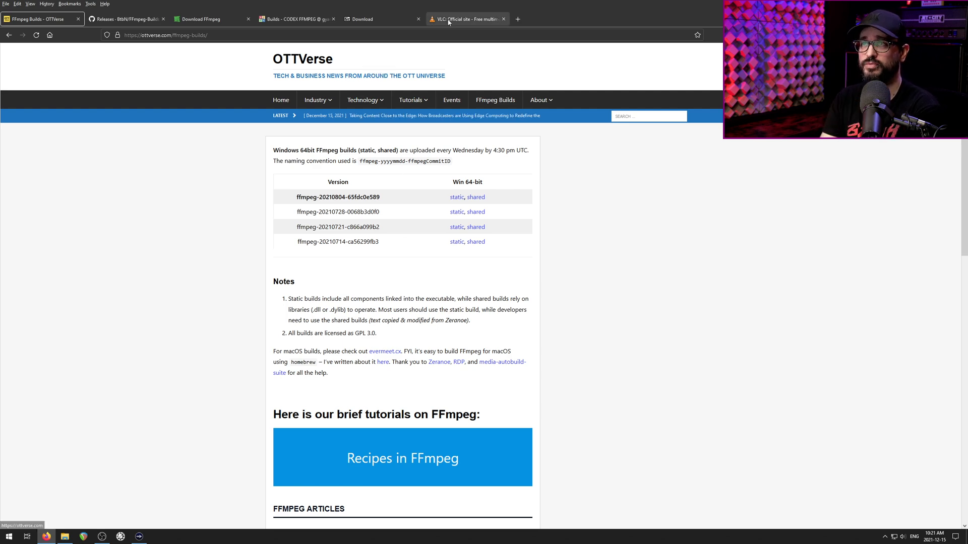
click(466, 18)
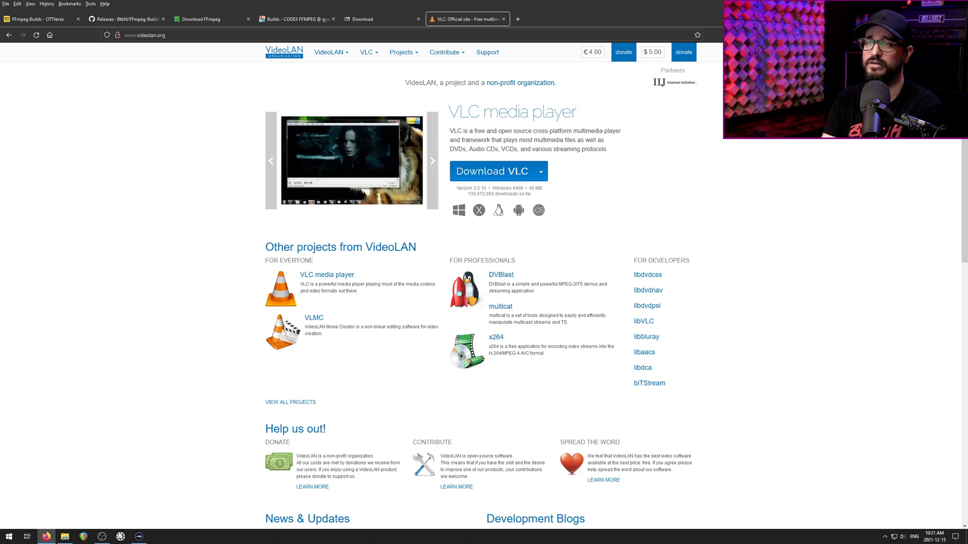
click(297, 18)
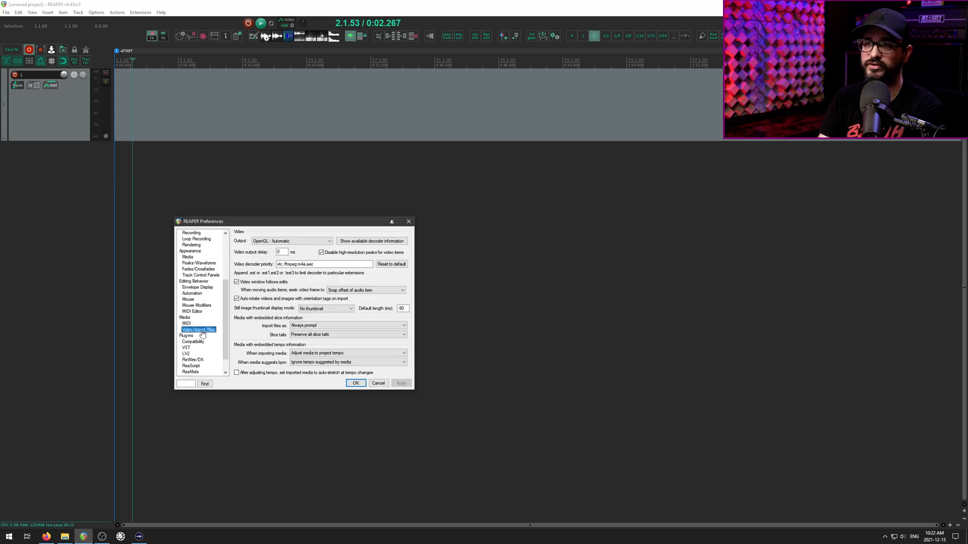
mouse_move(276, 237)
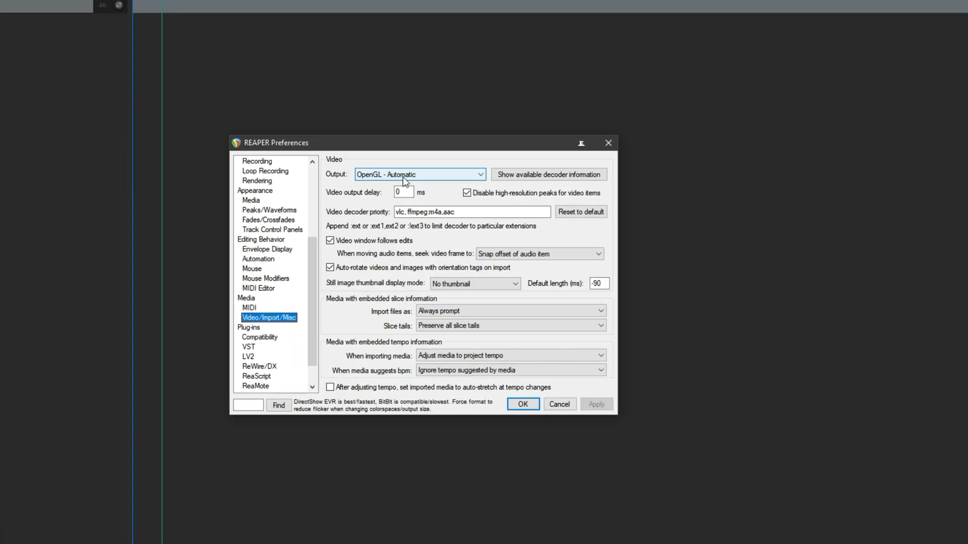
click(419, 174)
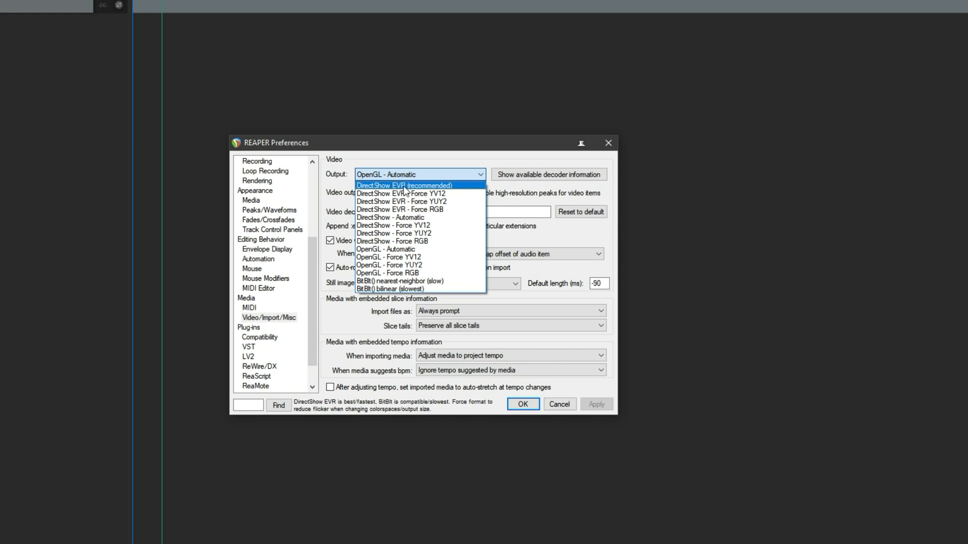
mouse_move(387, 196)
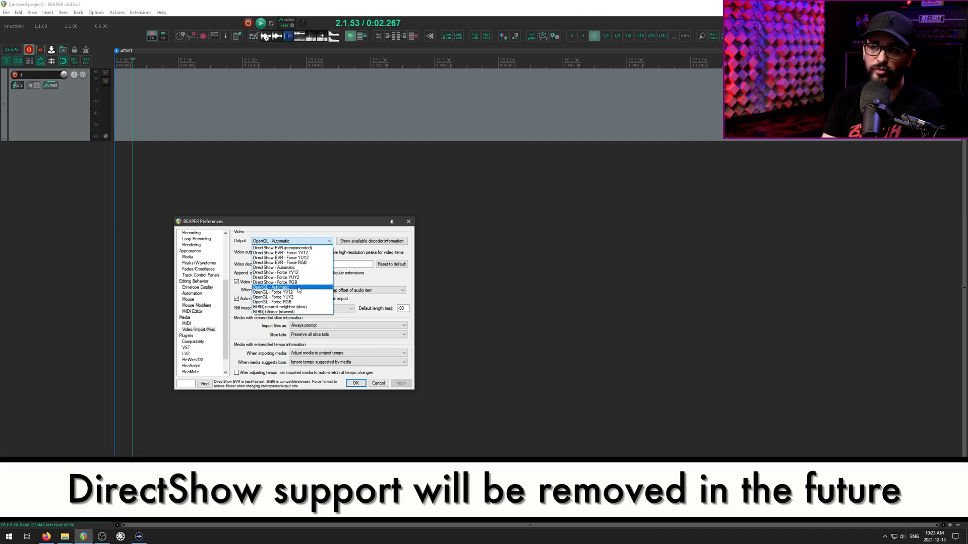
click(288, 288)
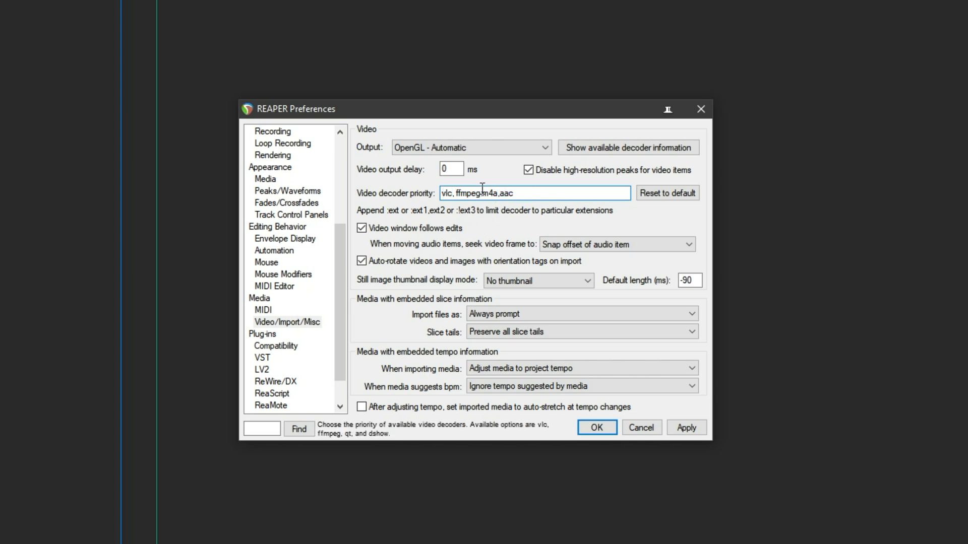
- Leave the decoder priority as vlc, ffmpeg:m4a,aac and confirm the preferences with OK
double_click(478, 192)
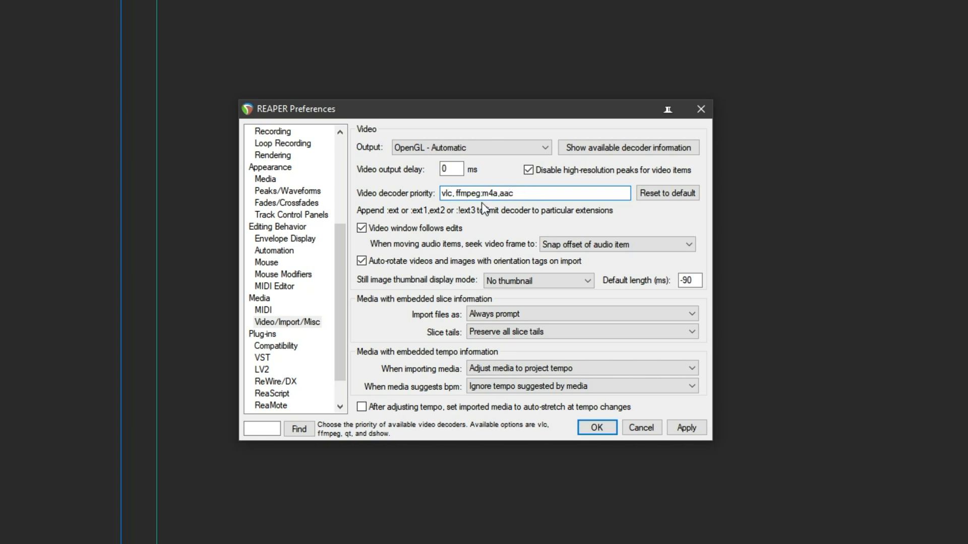
mouse_move(517, 172)
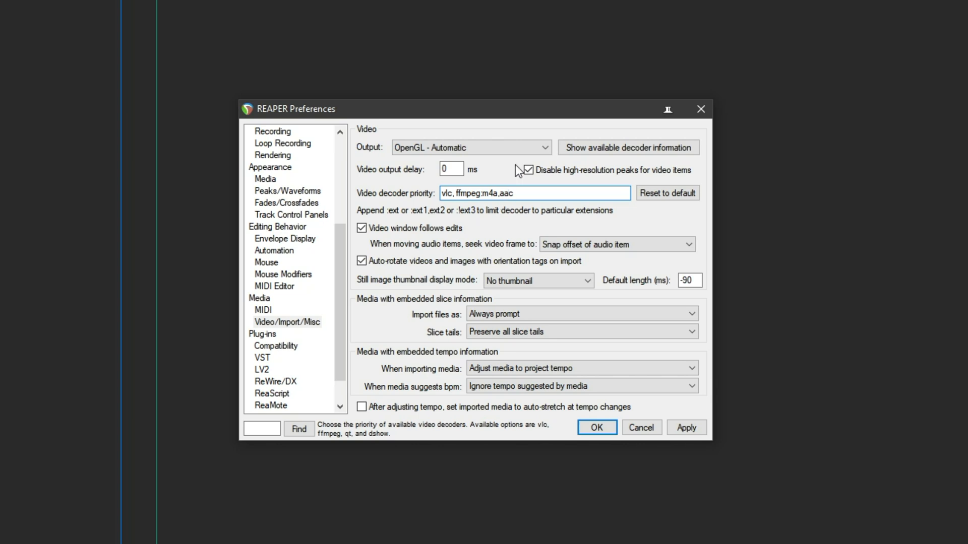
click(596, 428)
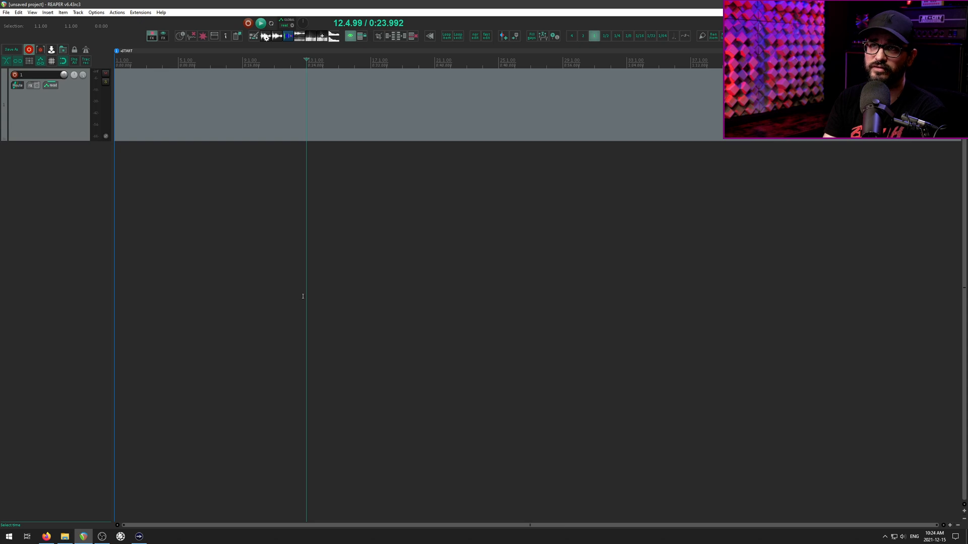
- Reveal REAPER's resource path in Explorer and go into its UserPlugins folder
click(95, 13)
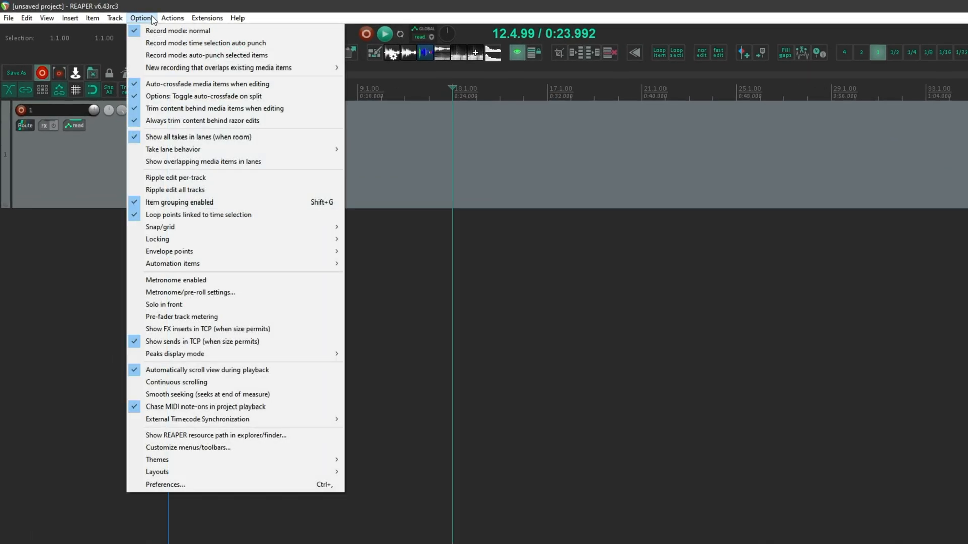
mouse_move(247, 437)
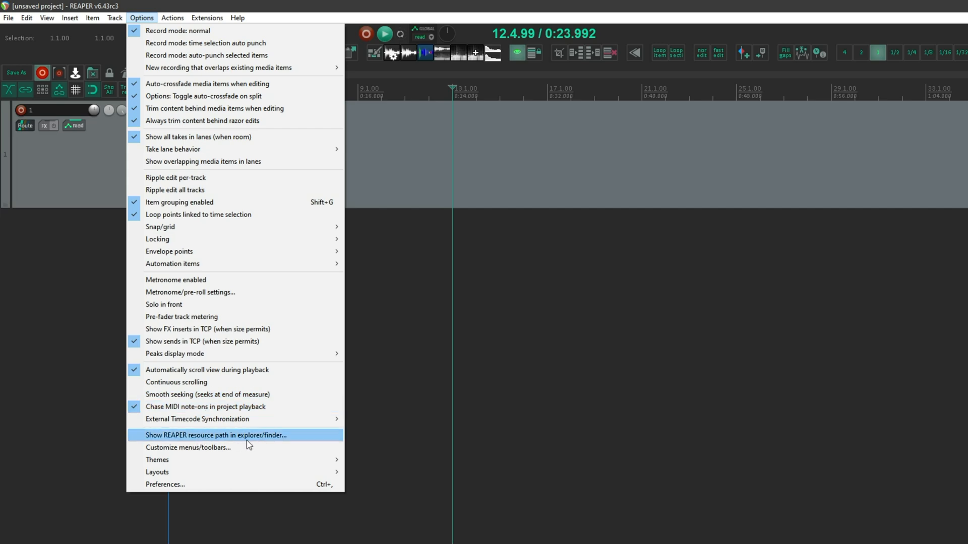
click(215, 435)
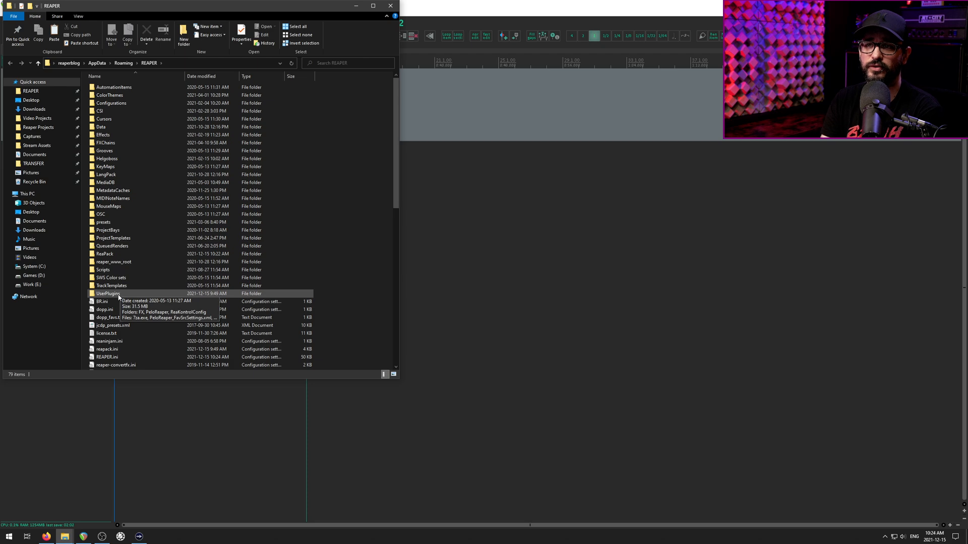
double_click(110, 294)
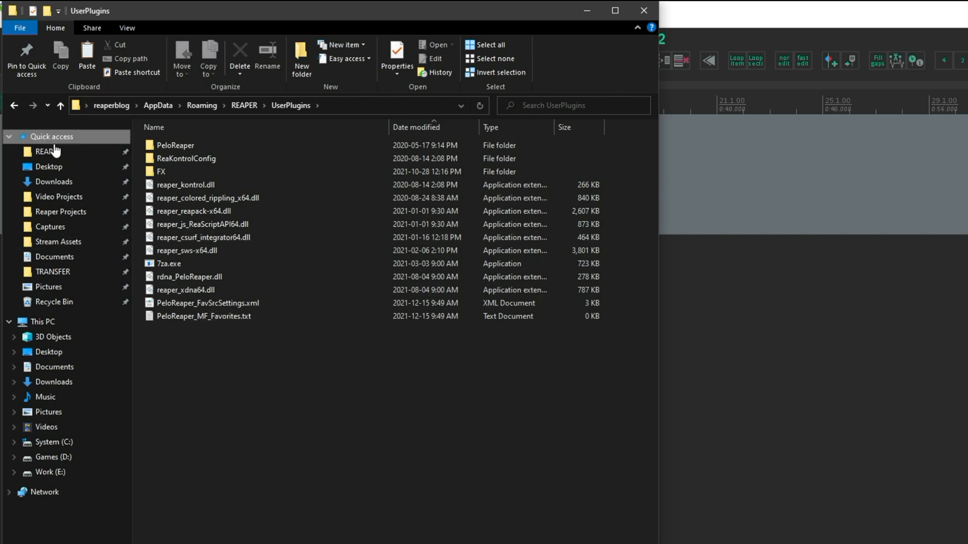
- Open Downloads in a new window beside UserPlugins and go into ffmpeg-4.4.1-full_build-shared\bin
right_click(54, 181)
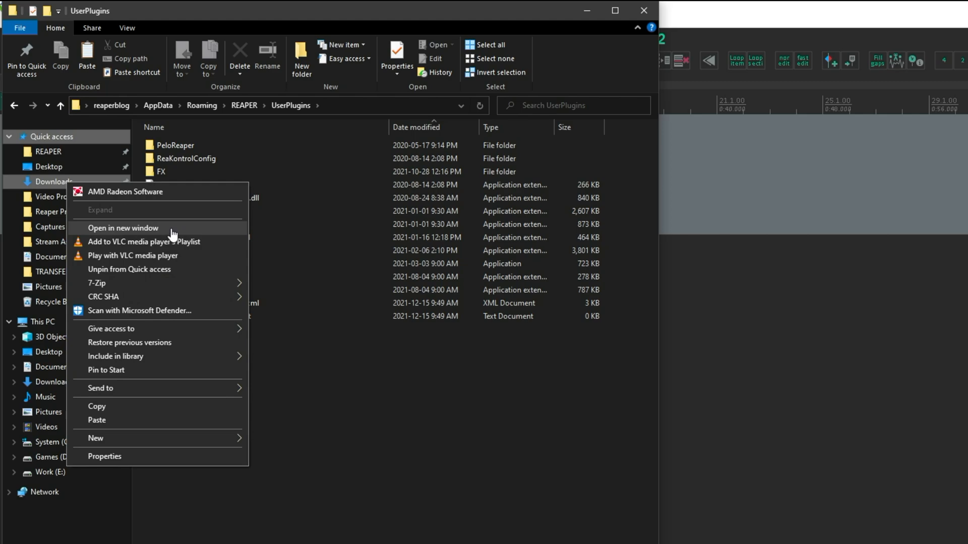
click(122, 228)
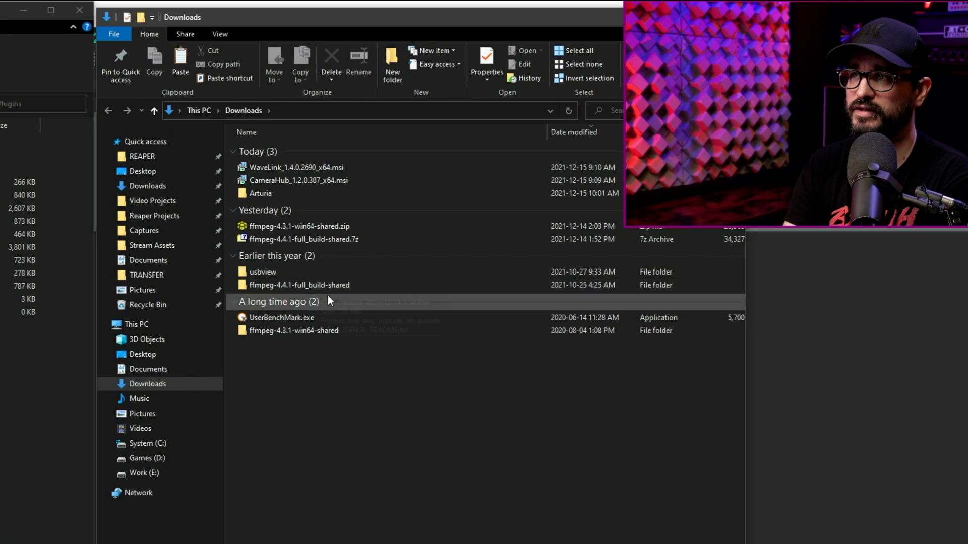
click(300, 284)
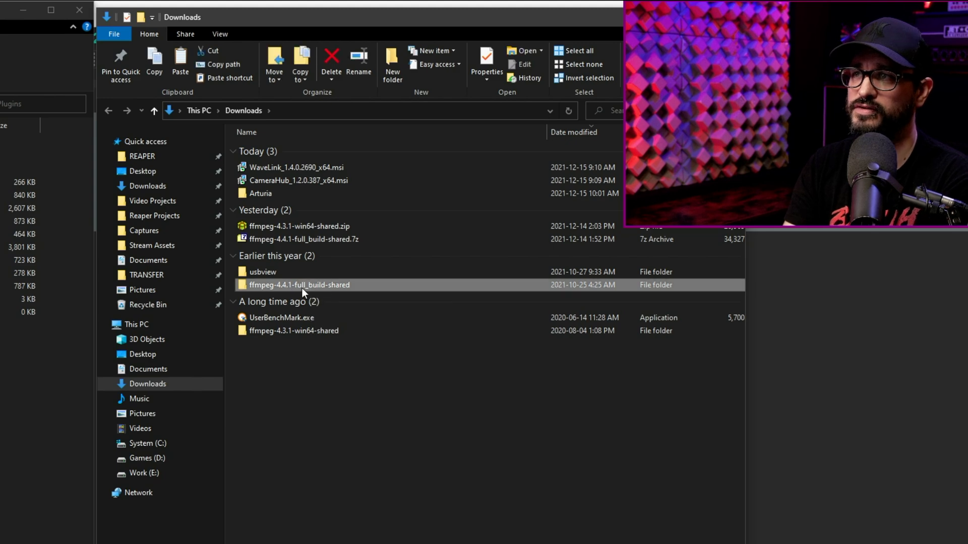
double_click(299, 285)
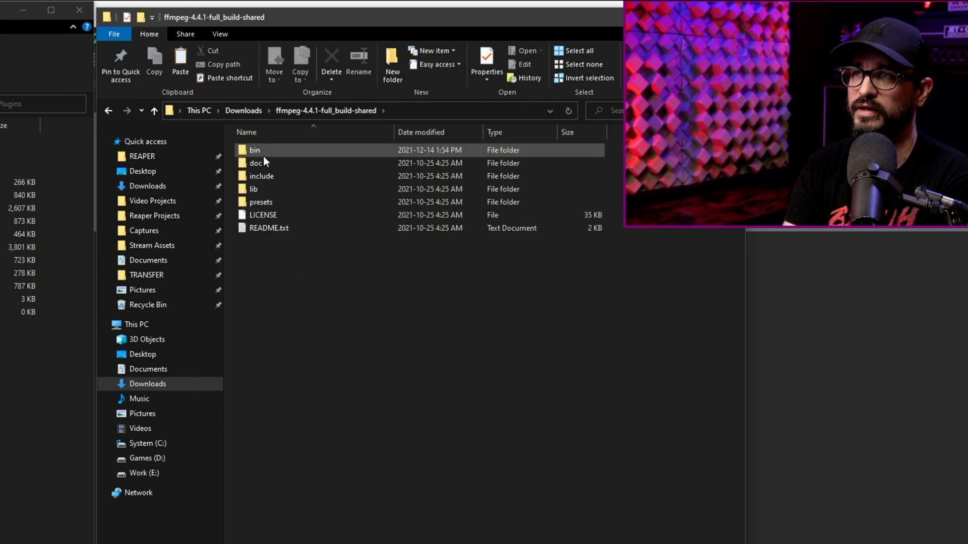
double_click(254, 151)
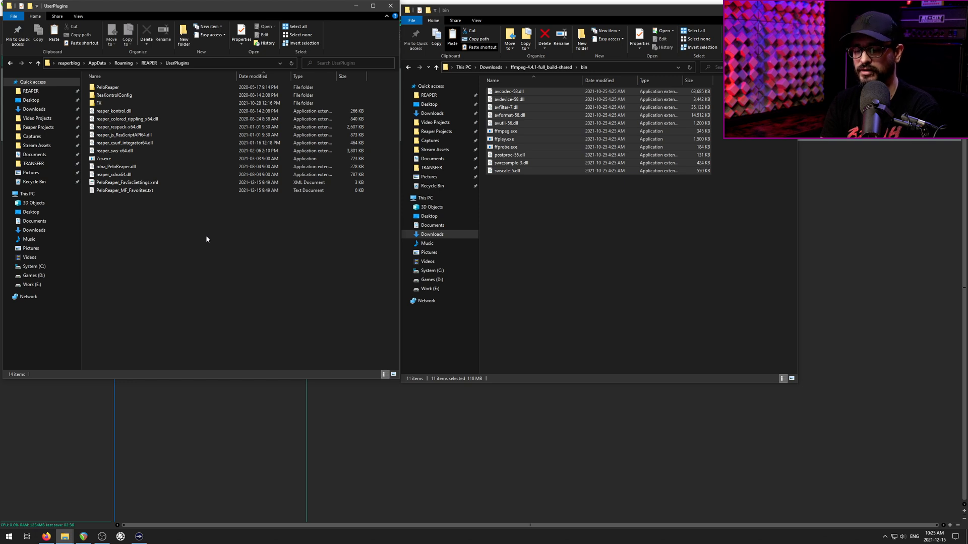
key(ctrl+v)
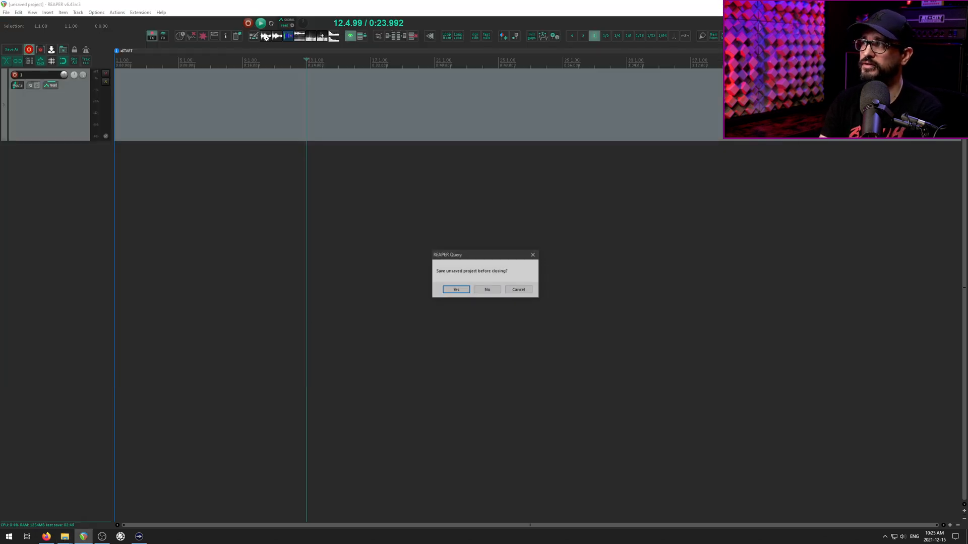
- Quit REAPER without saving, then show the available video decoder information in Preferences
click(487, 289)
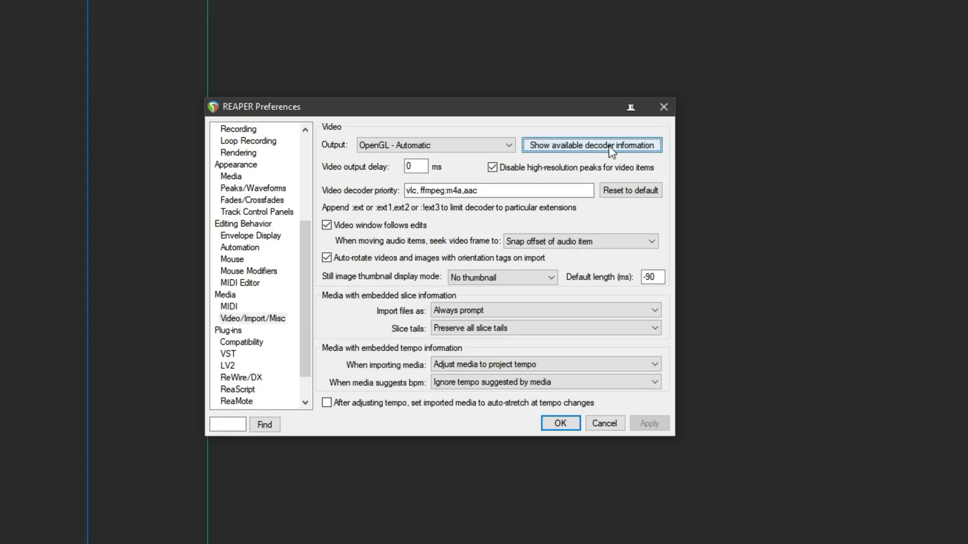
click(591, 144)
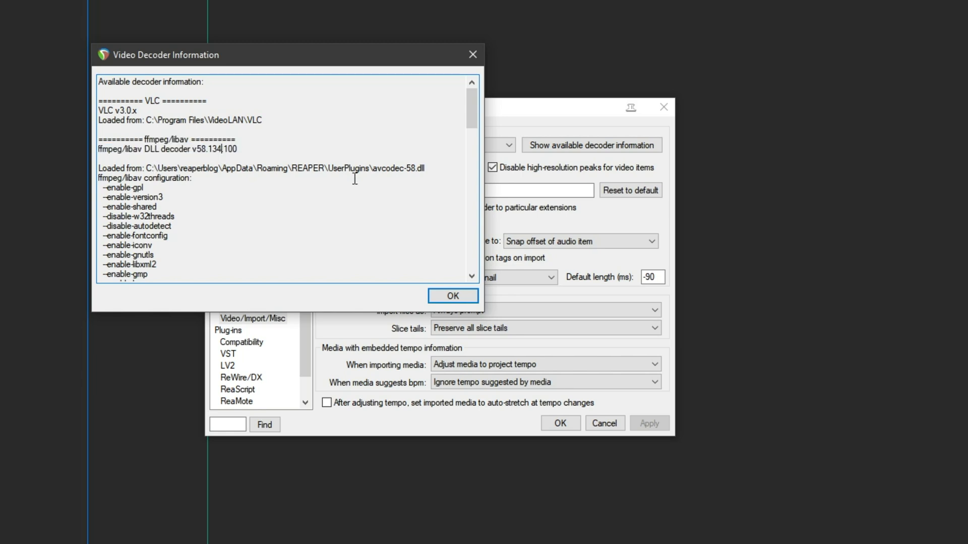
- Select FFmpeg's 'Loaded from' UserPlugins path, then bring the bin folder window back up
drag(111, 167, 422, 167)
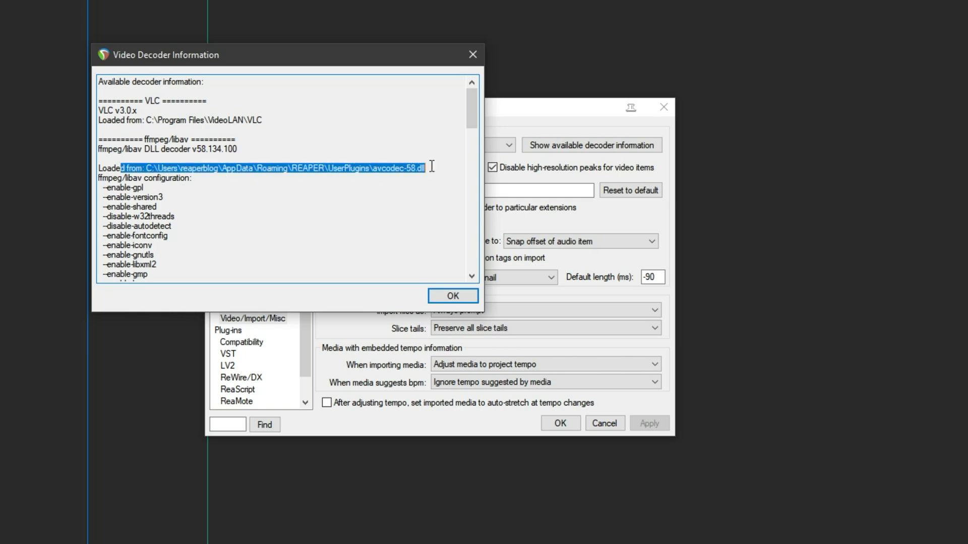
click(345, 174)
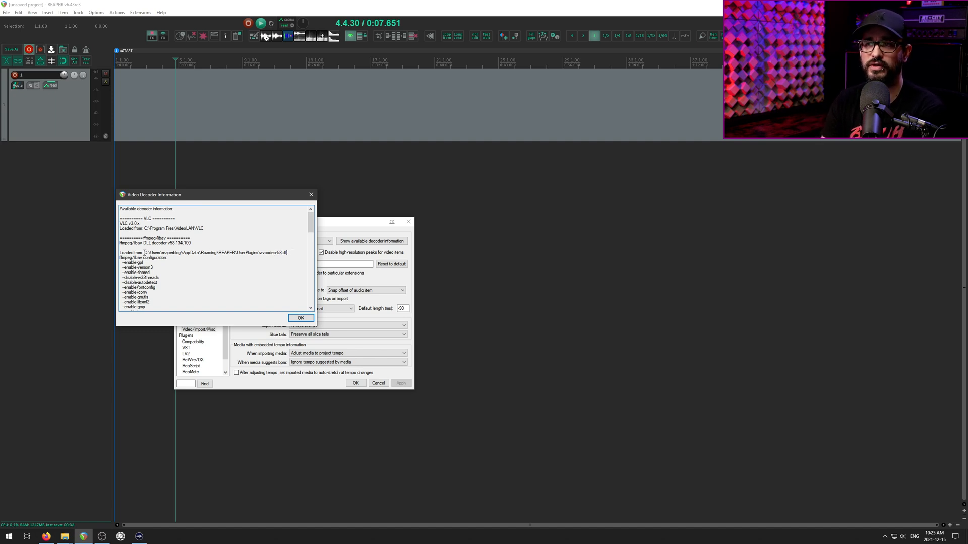
double_click(200, 252)
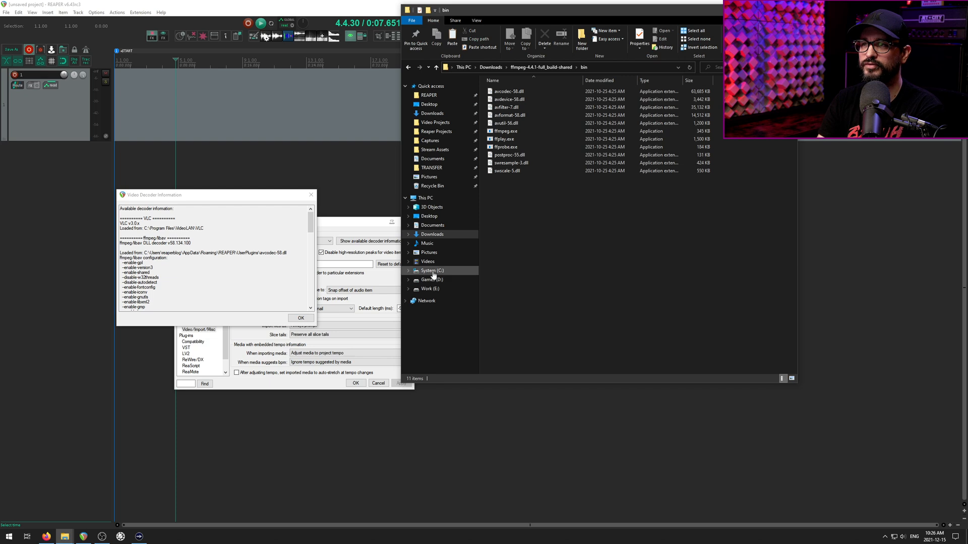
- Browse to C:\Program Files\REAPER (x64) in File Explorer
click(432, 270)
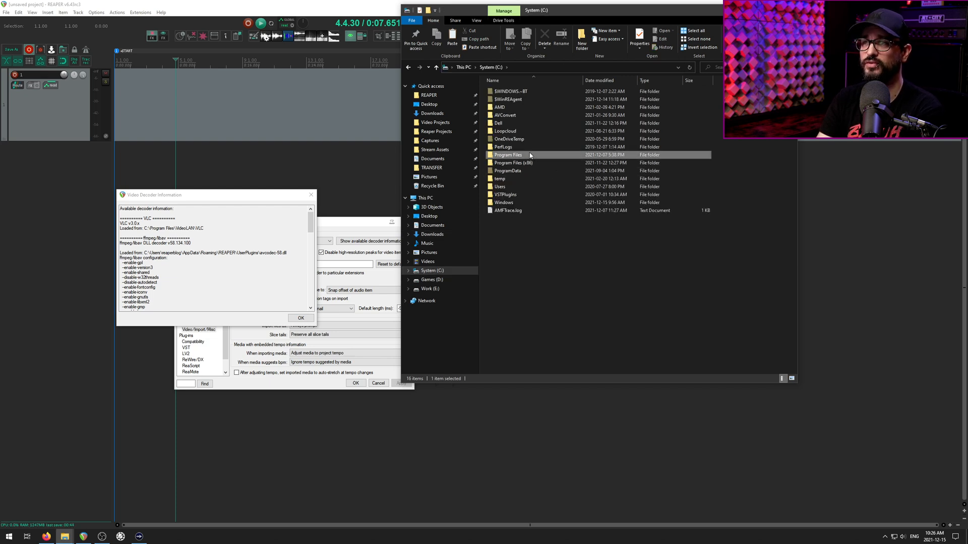
double_click(508, 154)
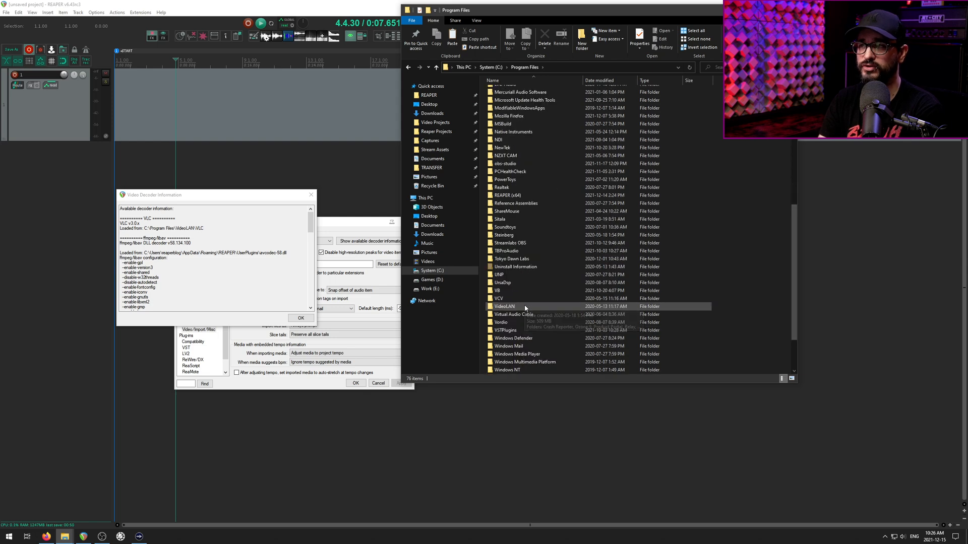
scroll(down, 3)
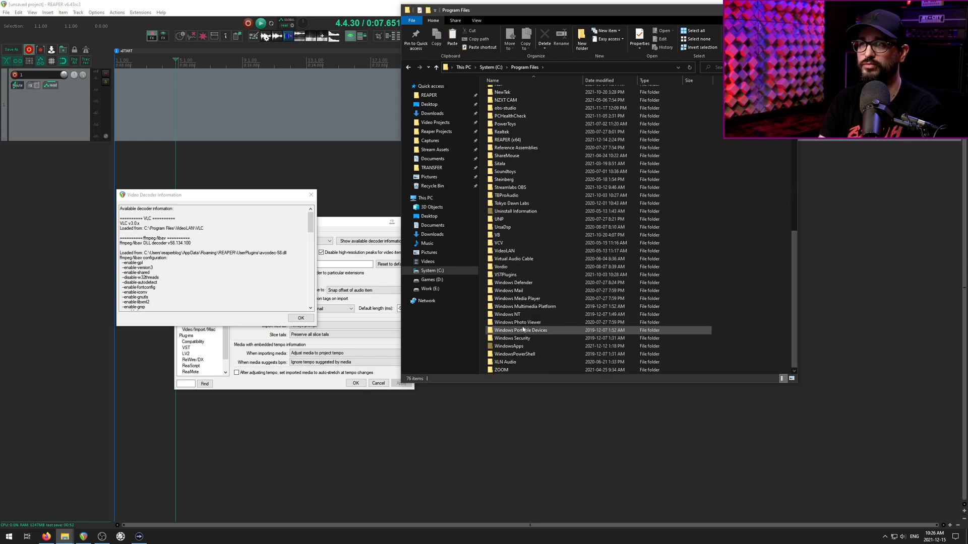
click(524, 139)
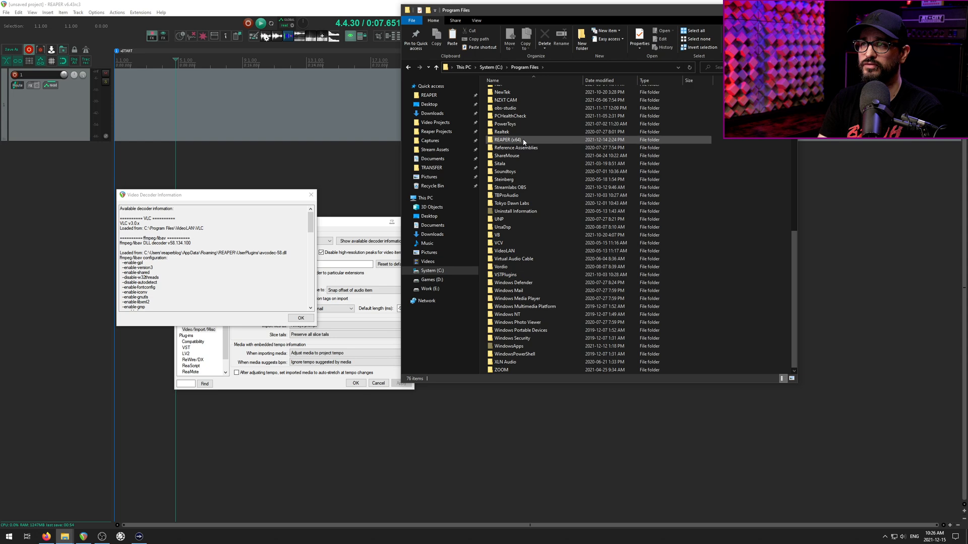
double_click(506, 139)
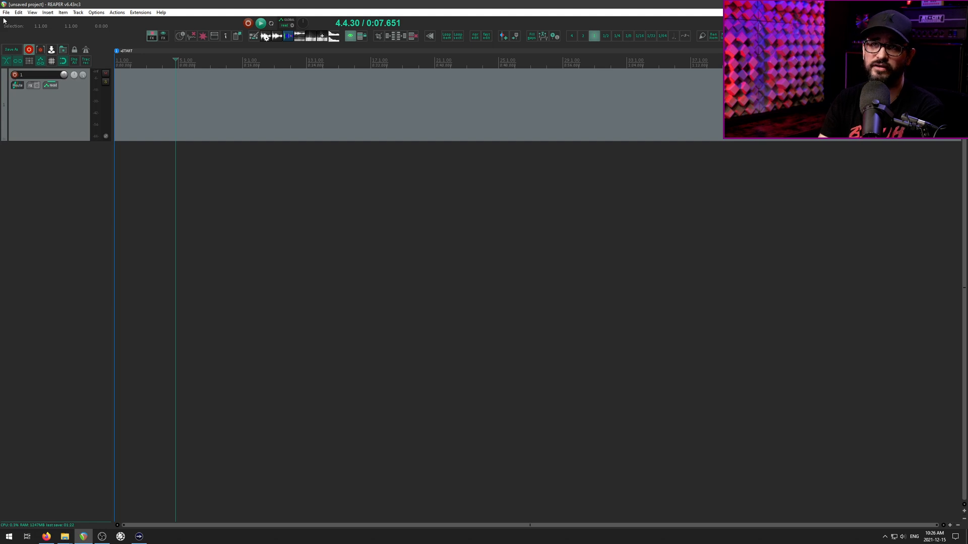
- Bring up REAPER's Render to File dialog from the File menu
click(7, 12)
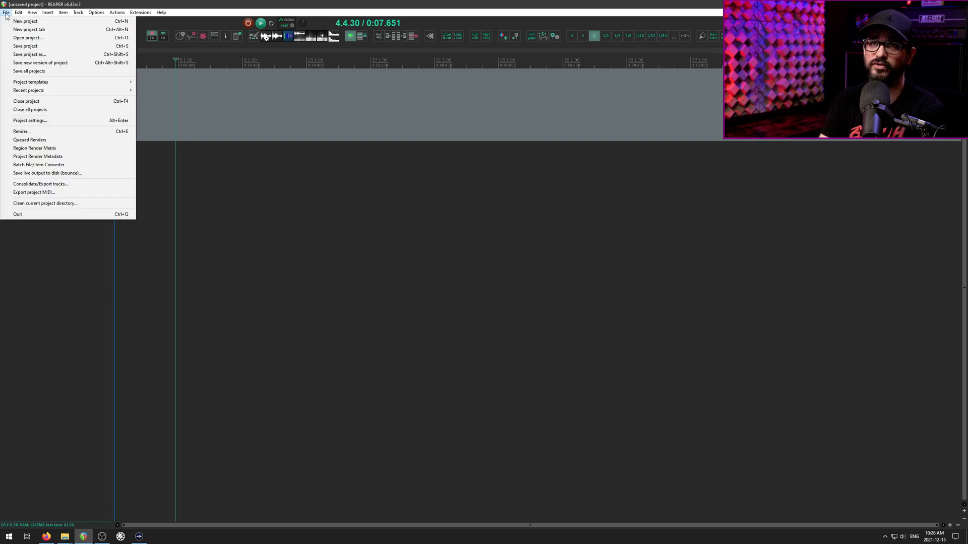
click(20, 131)
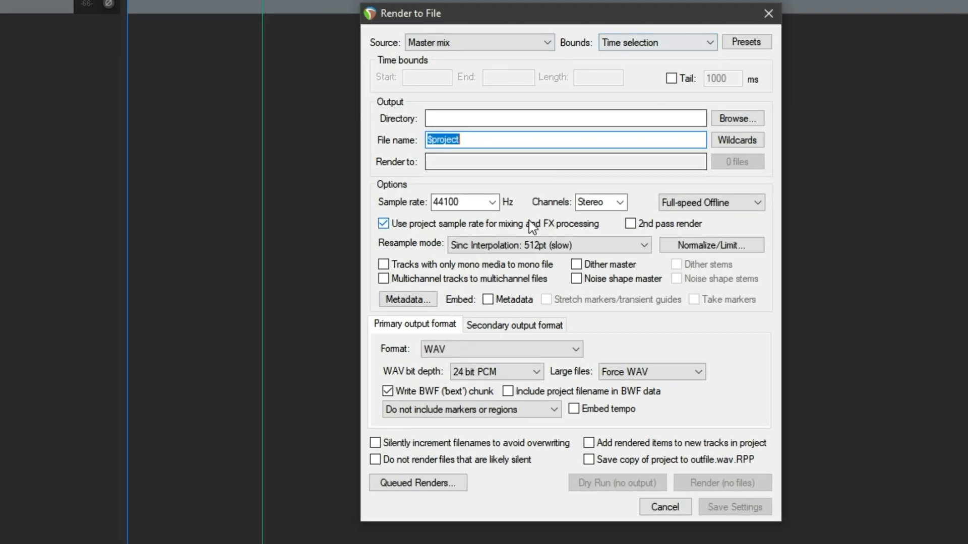
- Set the render format to Video (ffmpeg/libav encoder) with the QT/MOV/MP4 container
click(500, 349)
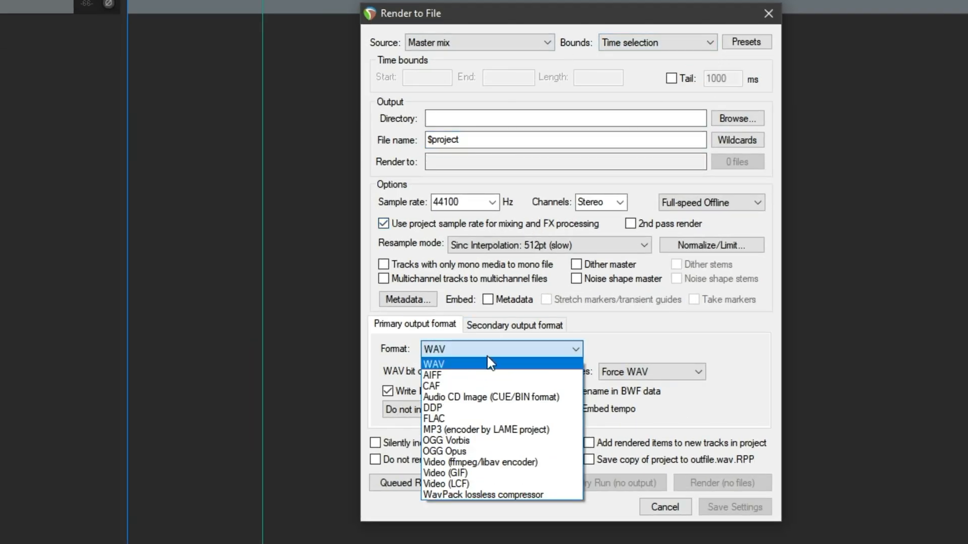
mouse_move(488, 462)
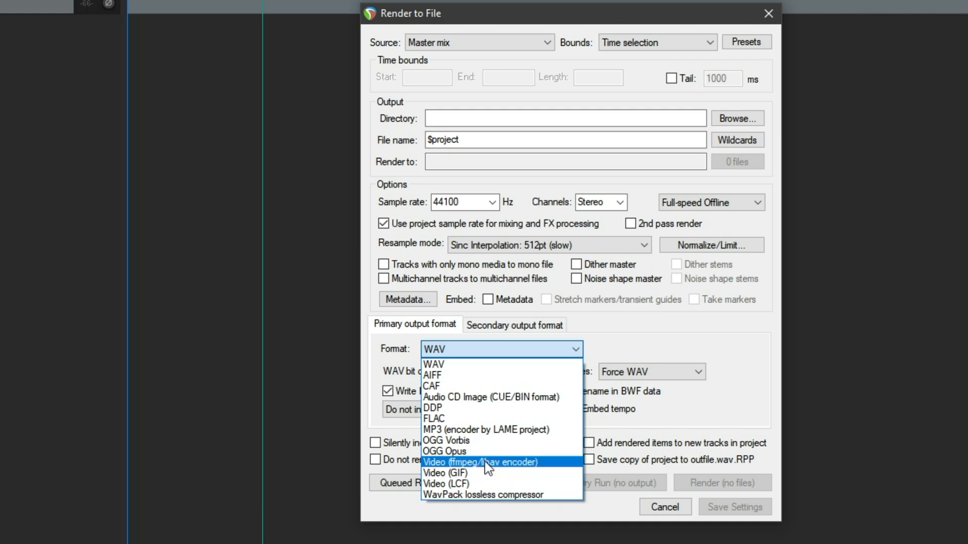
click(479, 462)
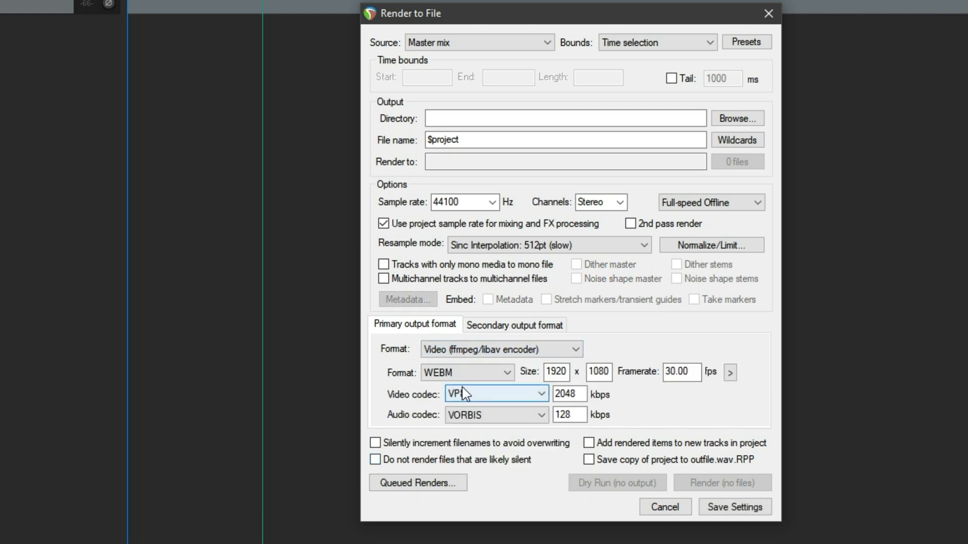
click(466, 372)
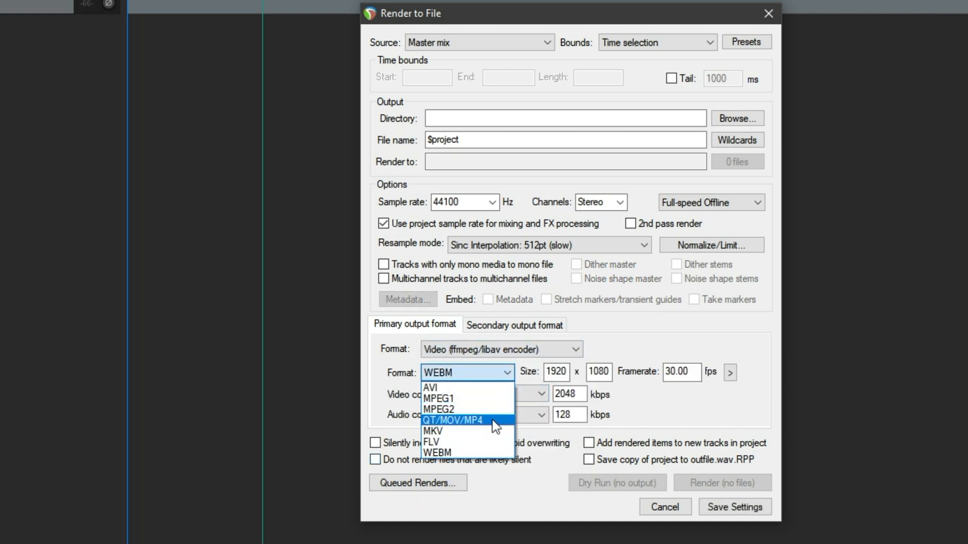
click(455, 421)
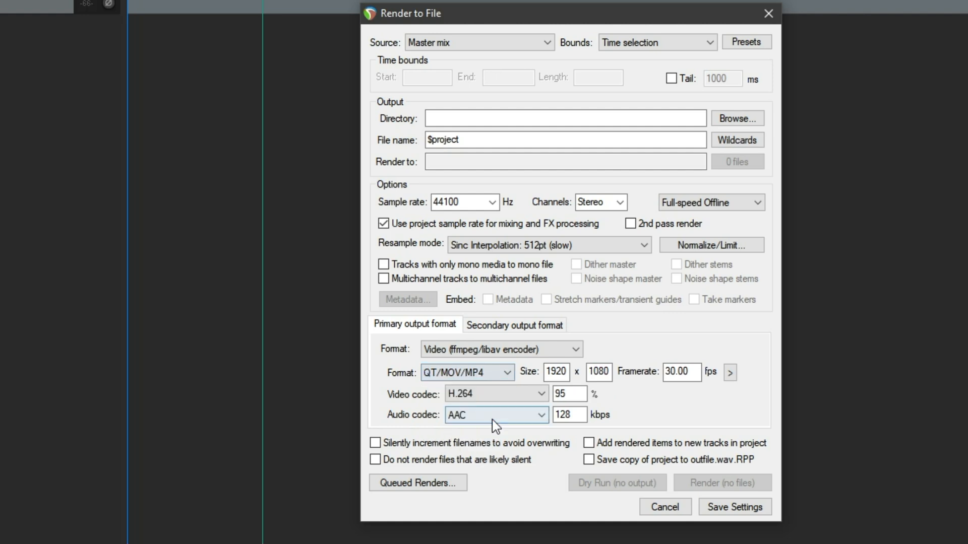
- Keep H.264 as the video codec and confirm it is listed among the codec options
click(496, 394)
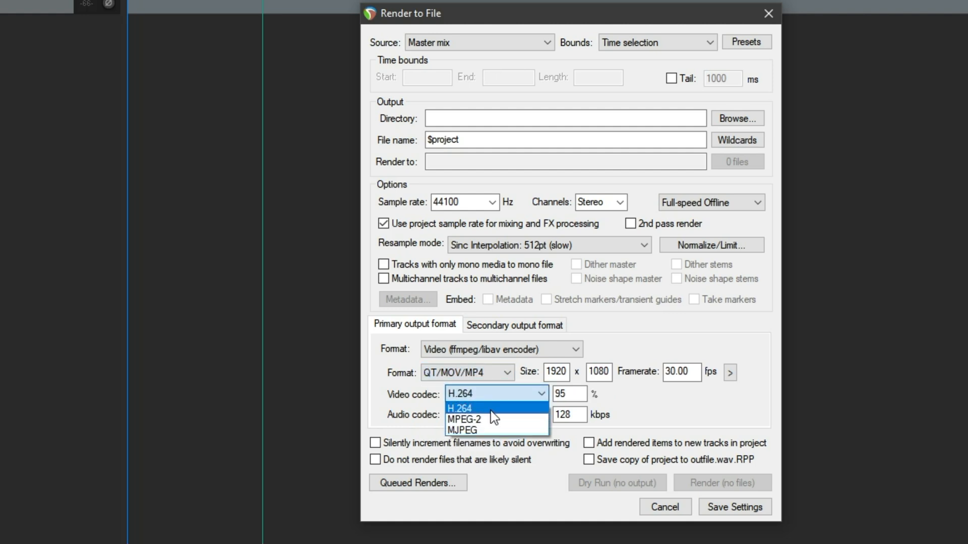
click(459, 408)
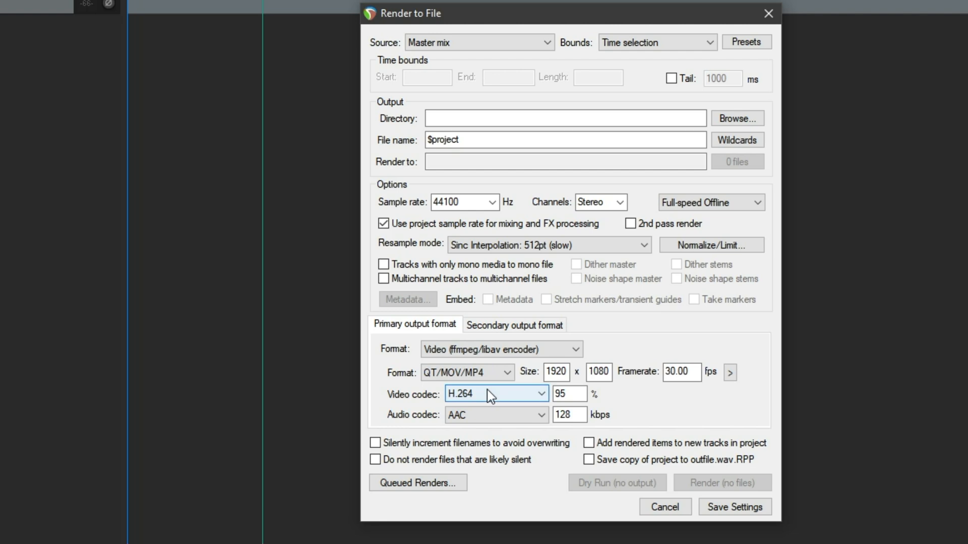
click(496, 394)
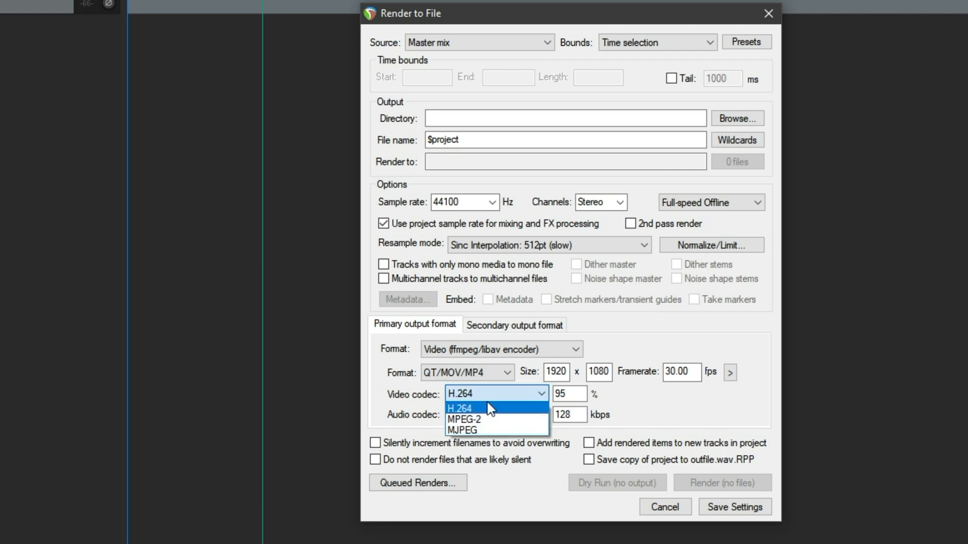